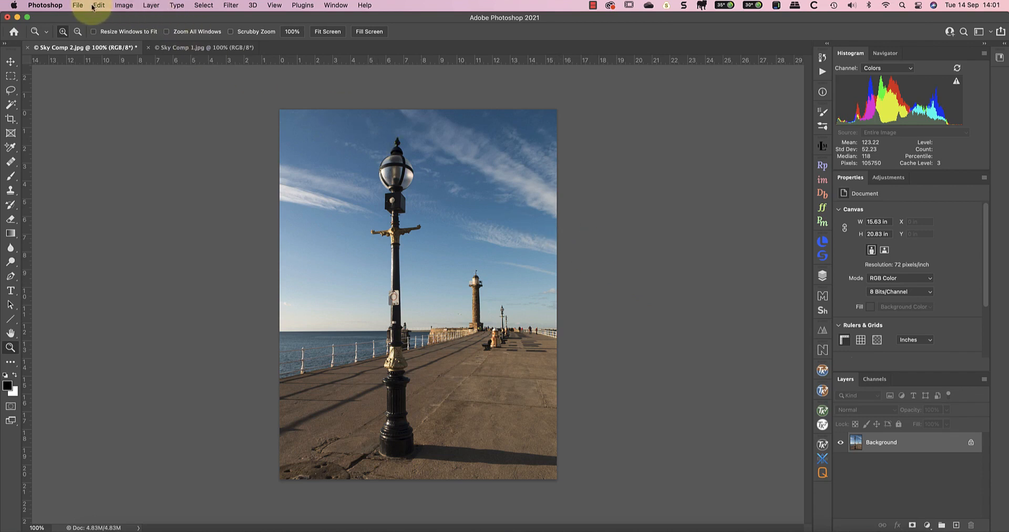
Launch Sky Replacement from the Edit menu on the pier photo
click(99, 6)
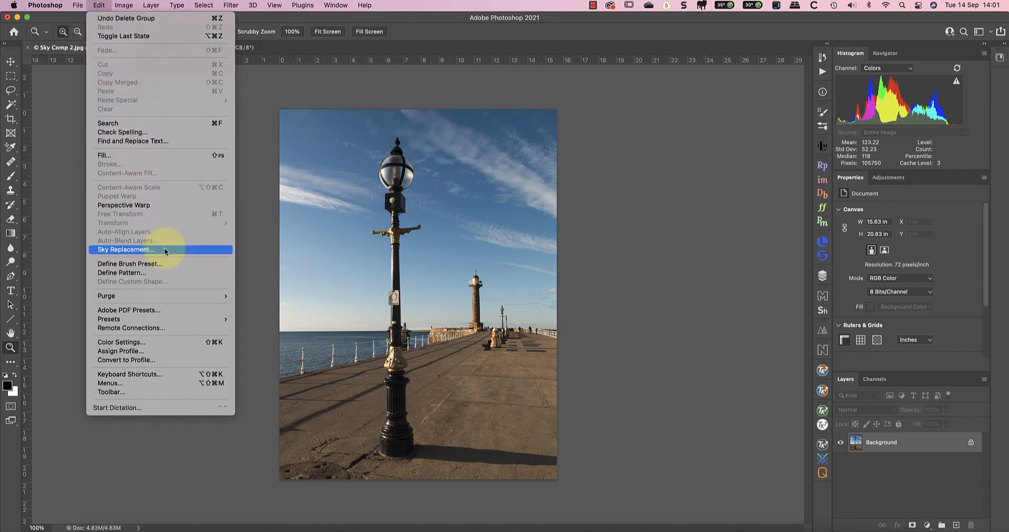
click(126, 250)
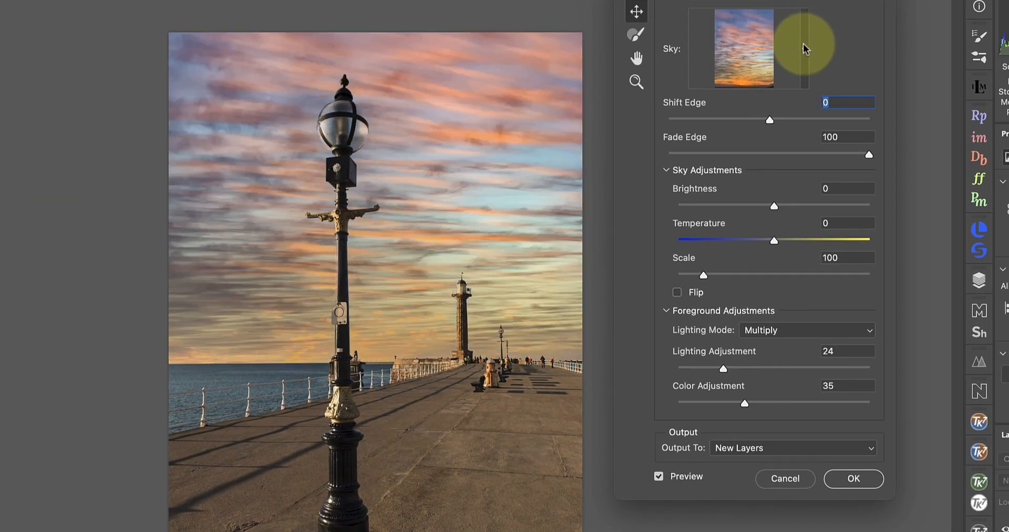
Preview the second Blue Skies preset, a wispy blue sky, instead of the sunset
click(804, 48)
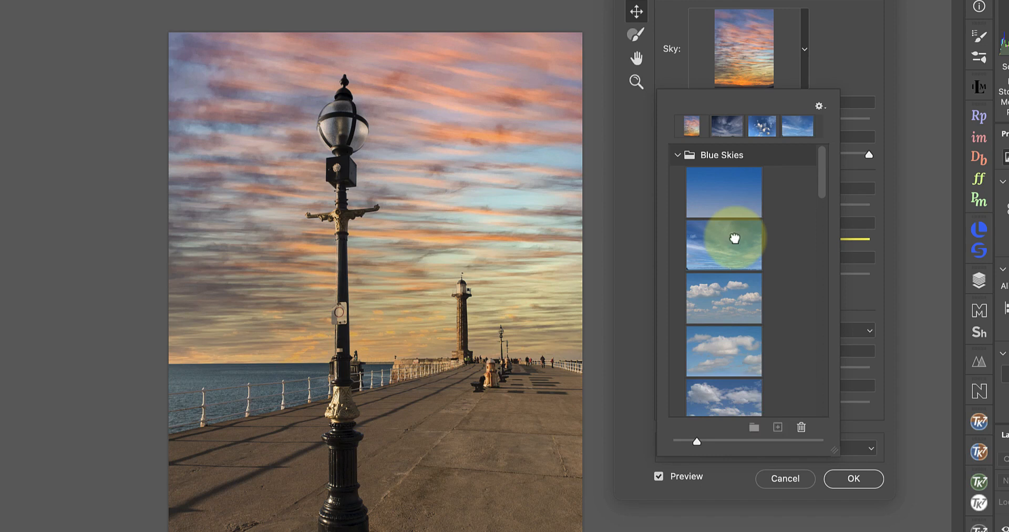
click(723, 245)
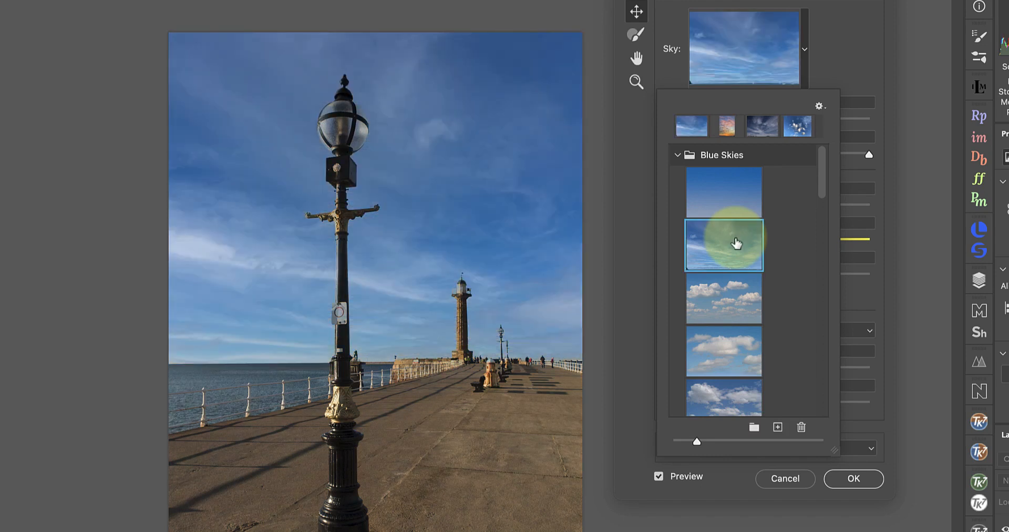
Try Import Skies from the preset gear menu, then cancel without importing
click(819, 106)
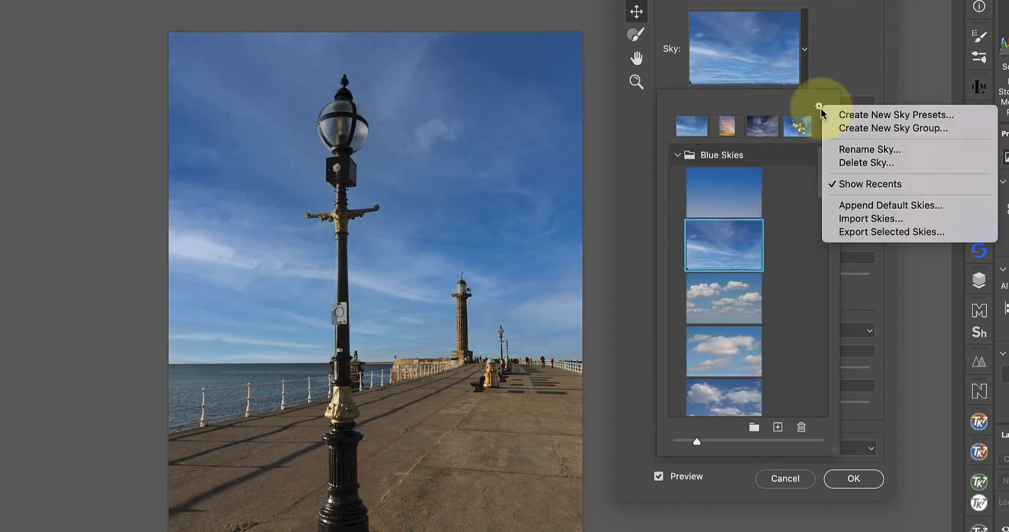
mouse_move(870, 219)
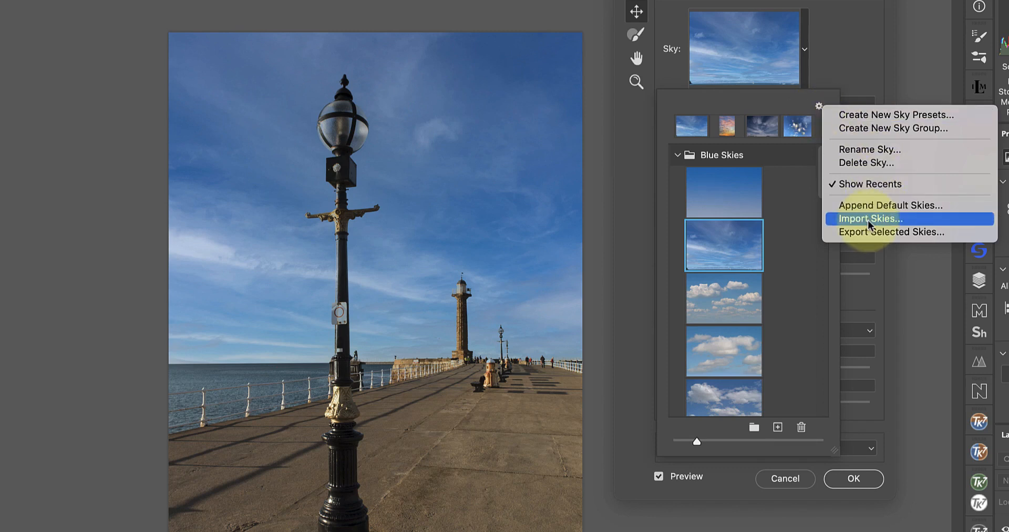
click(870, 218)
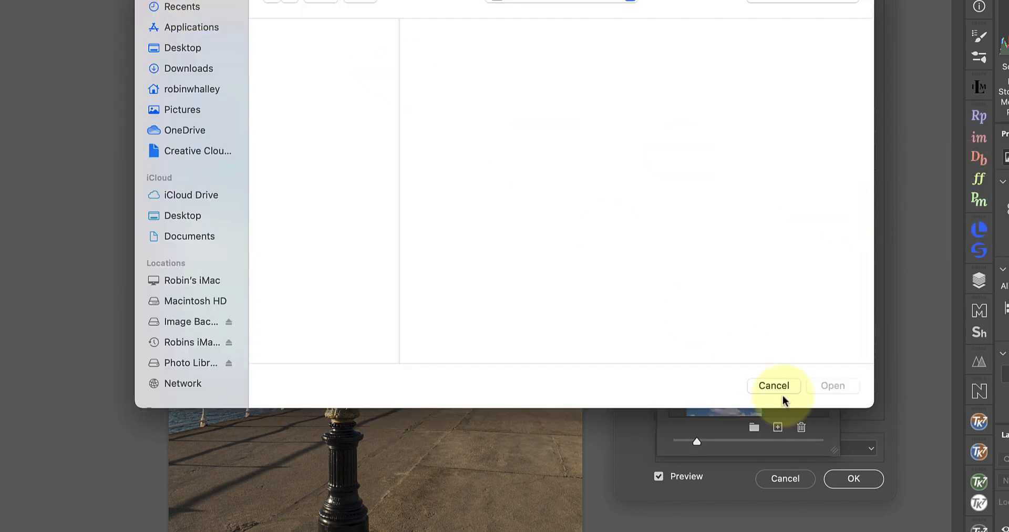
click(774, 385)
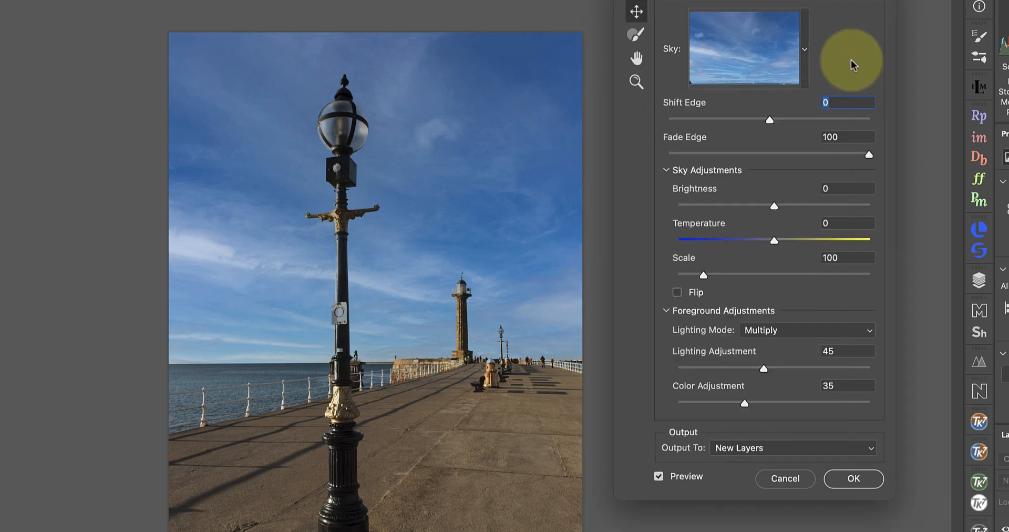
mouse_move(771, 124)
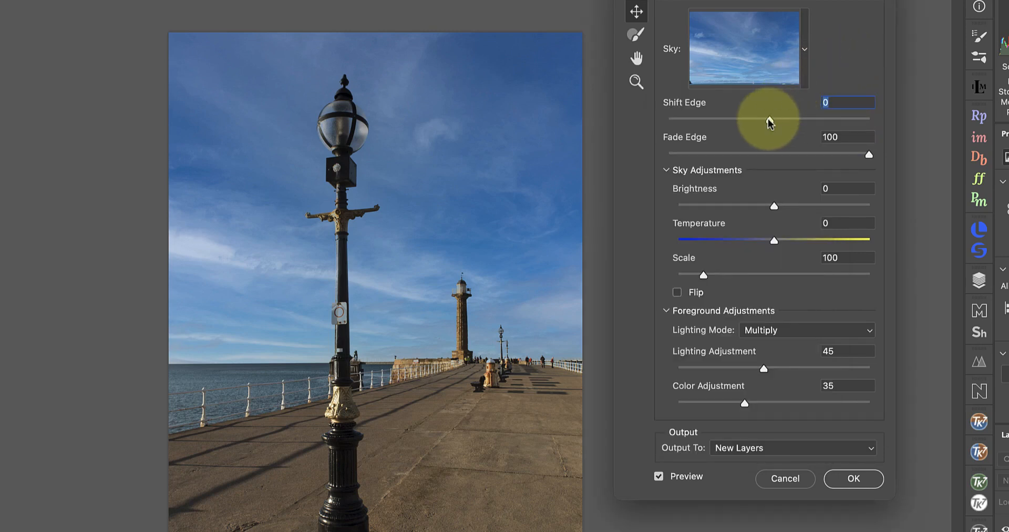
Set Shift Edge -9, Fade Edge 99, Scale 102 and Temperature -3 for the blue sky
drag(769, 122, 744, 122)
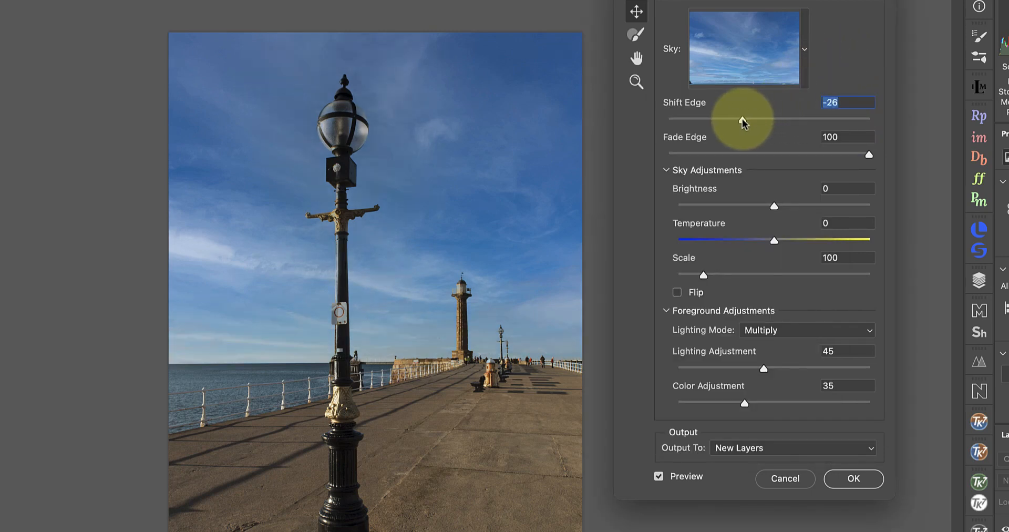
drag(740, 121, 763, 122)
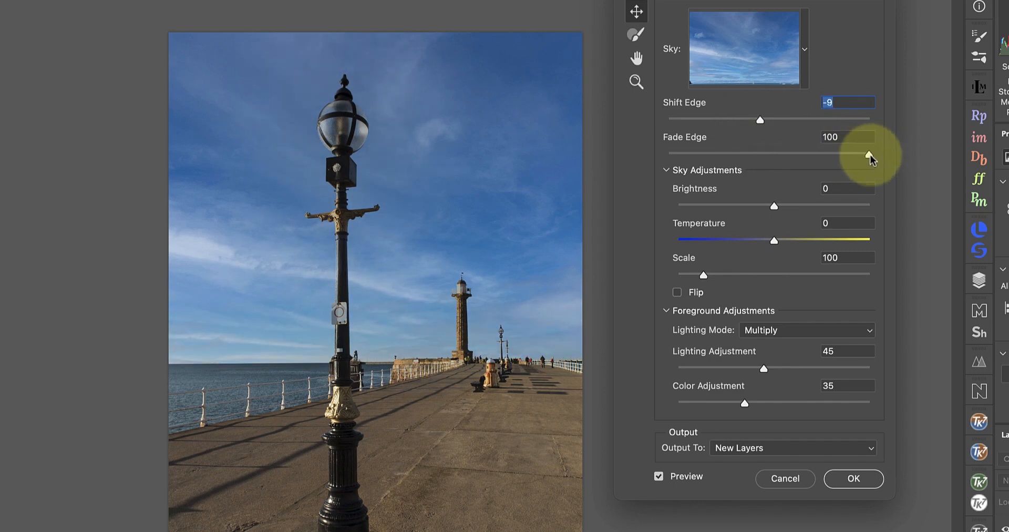
drag(869, 156, 868, 156)
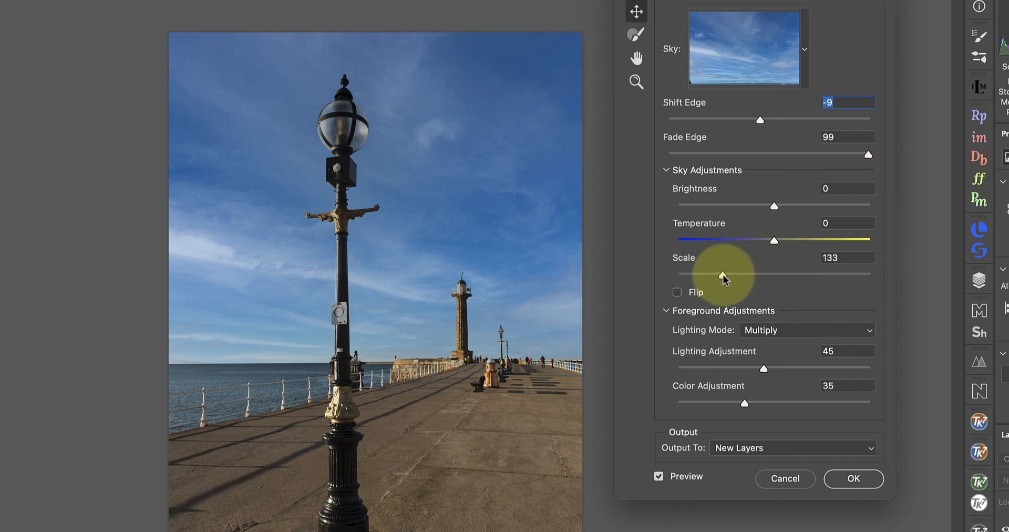
drag(724, 273, 698, 273)
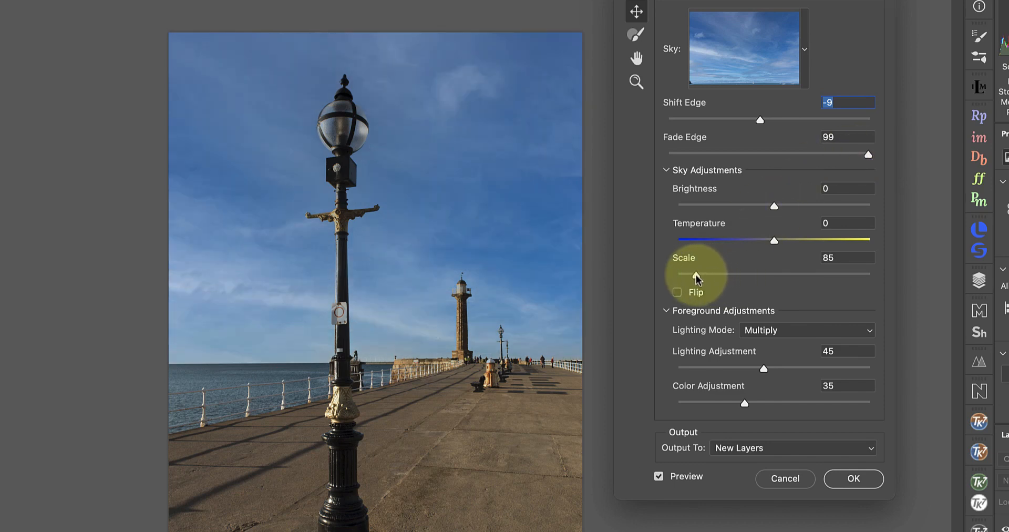
drag(705, 273, 721, 273)
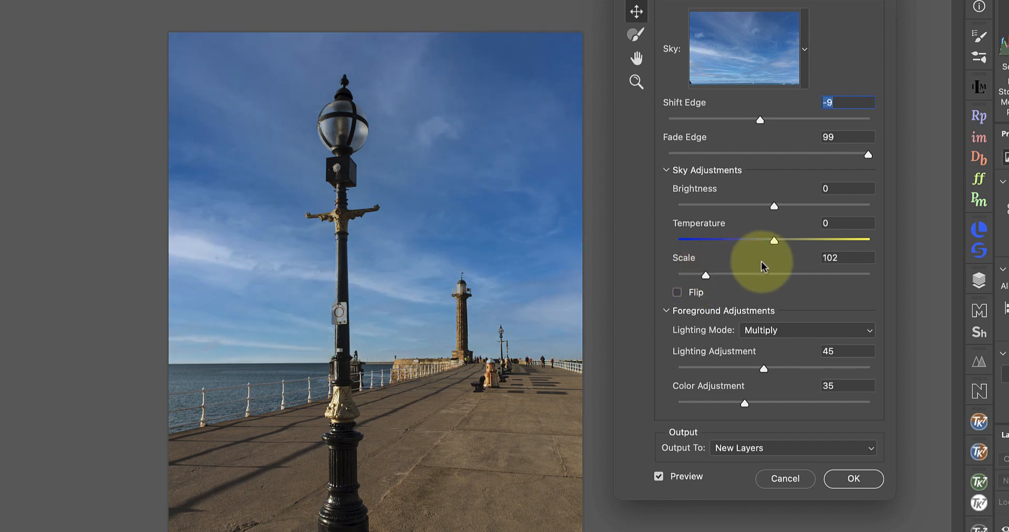
drag(774, 240, 771, 239)
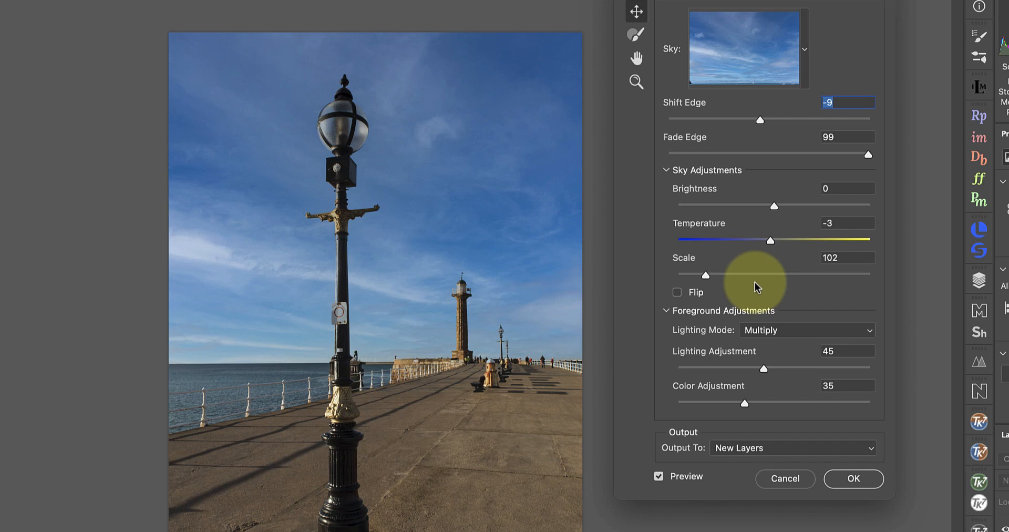
mouse_move(808, 54)
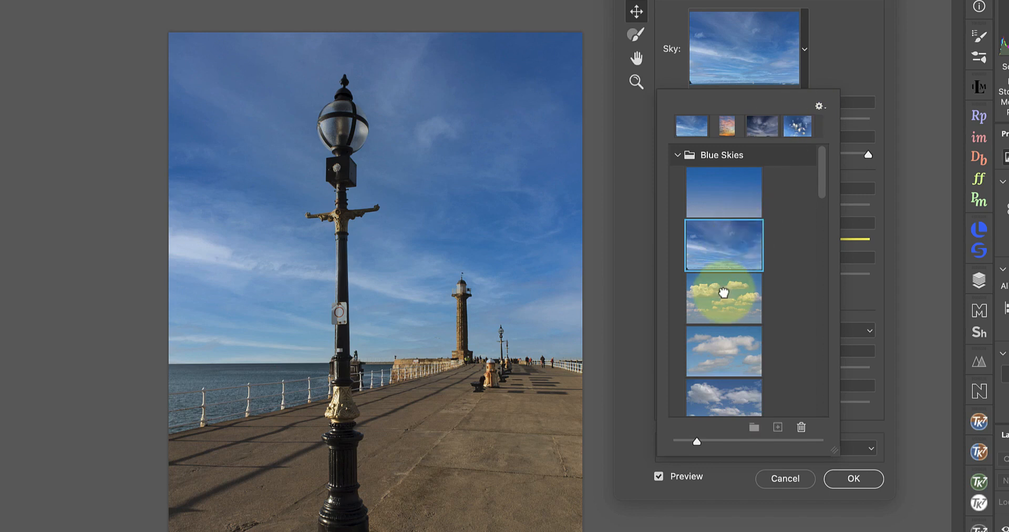
Preview a pink sunset sky and set the Sky Brush mode to Normal
click(722, 298)
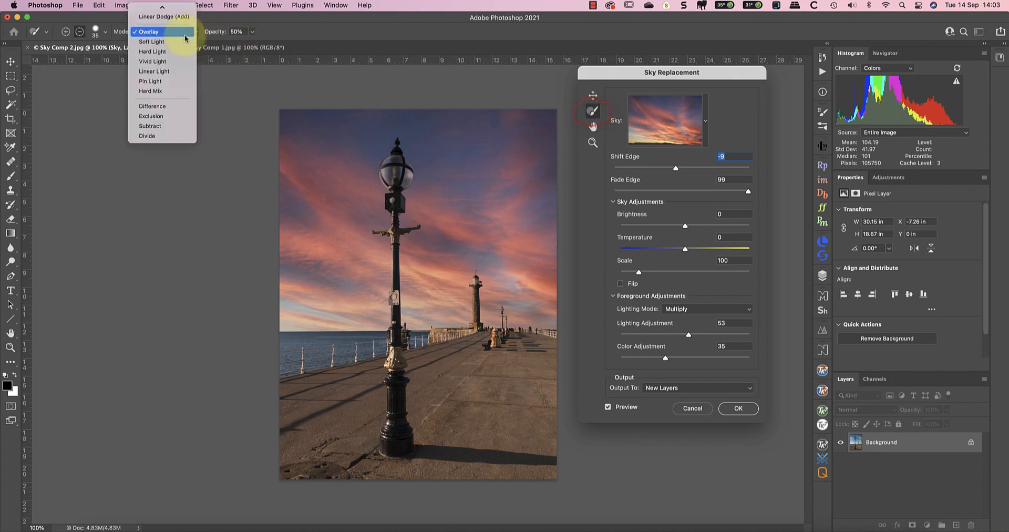
click(145, 32)
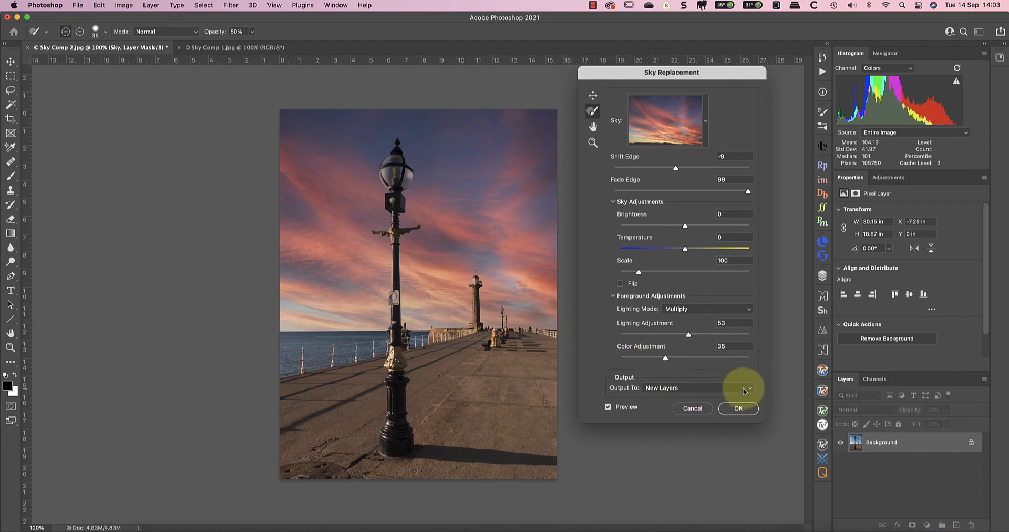
mouse_move(696, 384)
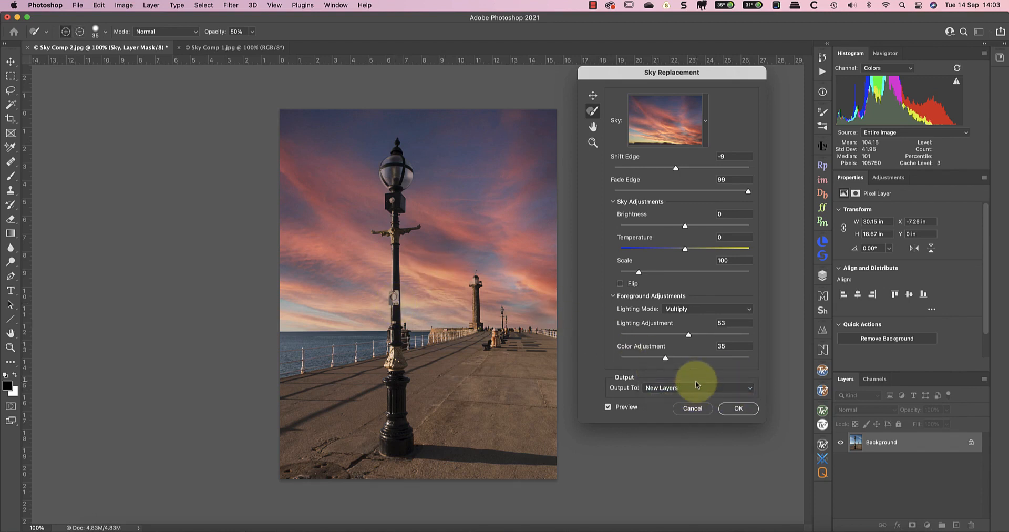
mouse_move(706, 131)
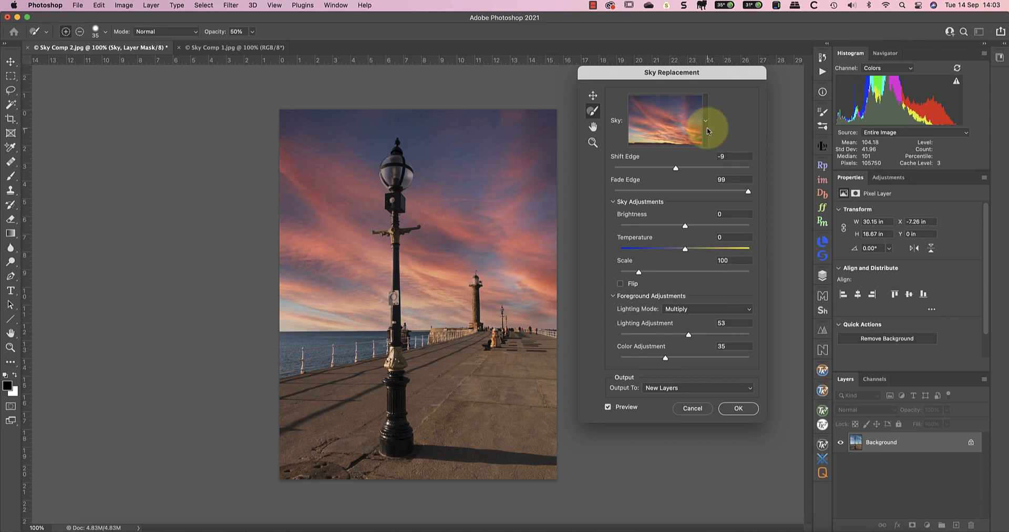
Reselect the wispy blue sky and apply it as a Sky Replacement Group of new layers
click(704, 121)
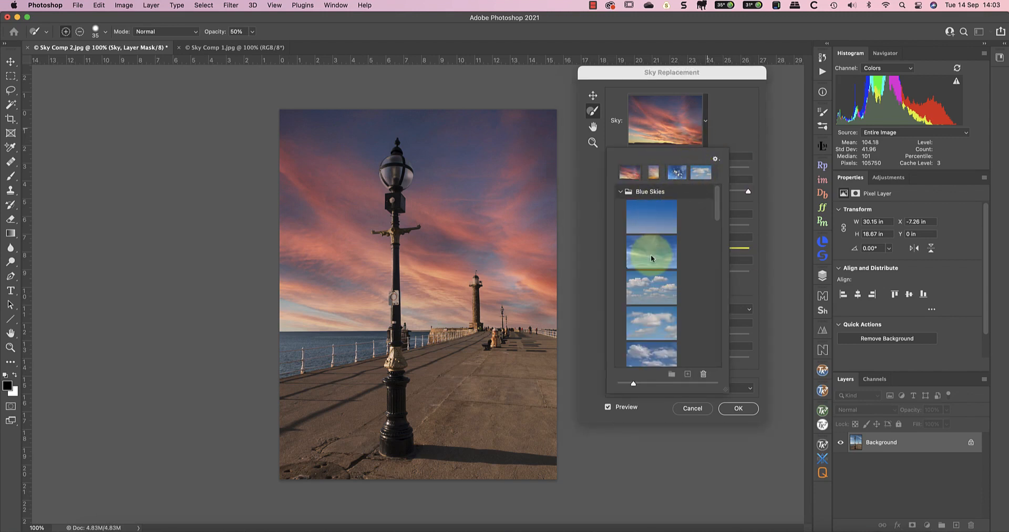
click(651, 286)
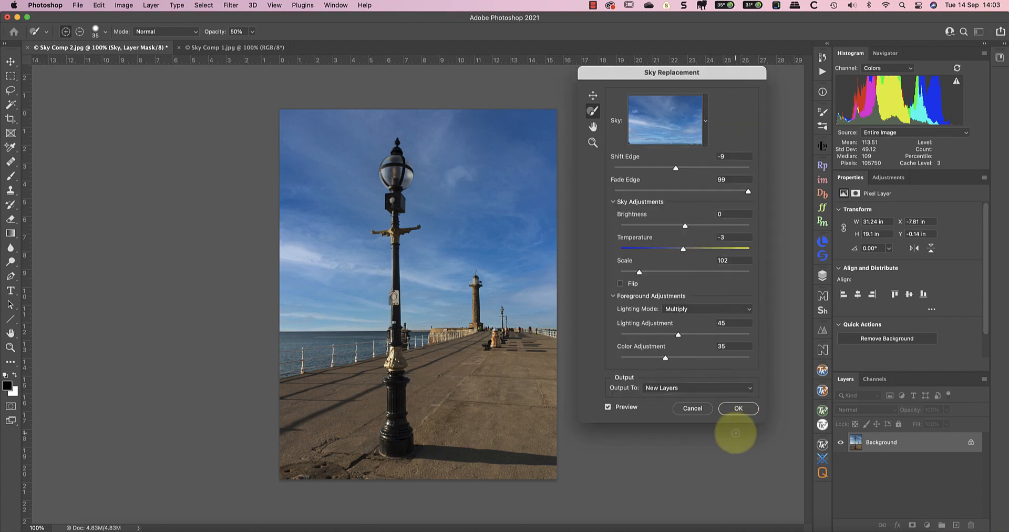
click(738, 408)
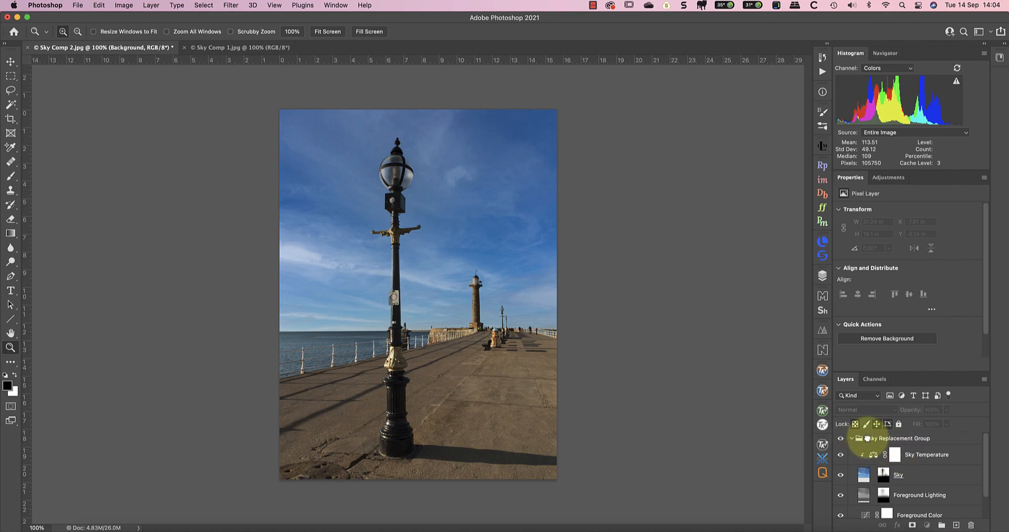
Select the Sky layer in the group and start a Free Transform on it
click(899, 438)
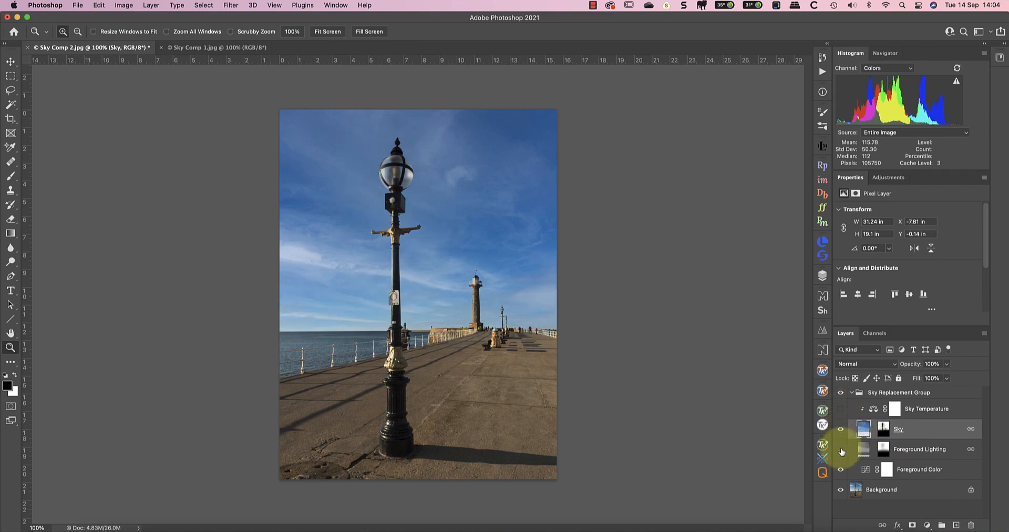
click(864, 429)
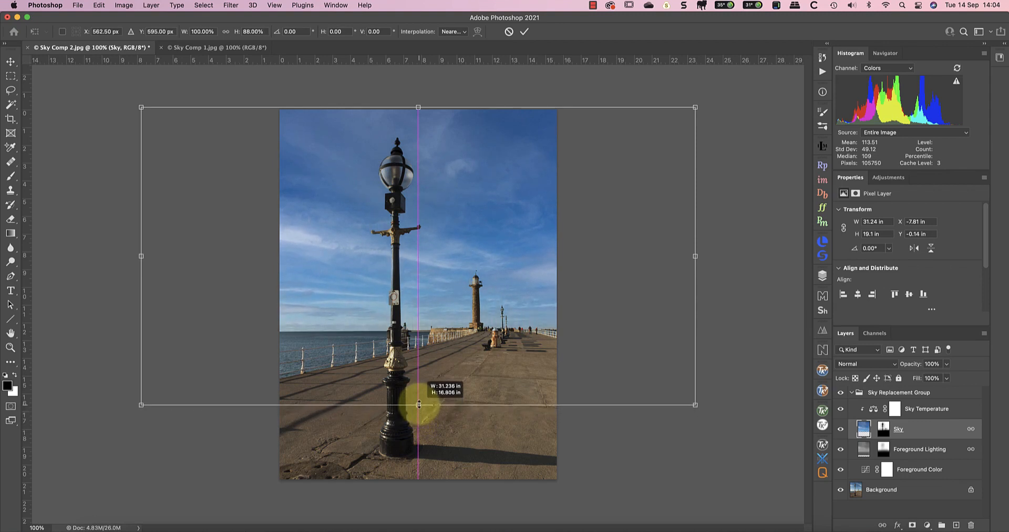
Reduce the Sky layer to about 85% height and commit the transform
drag(419, 404, 418, 394)
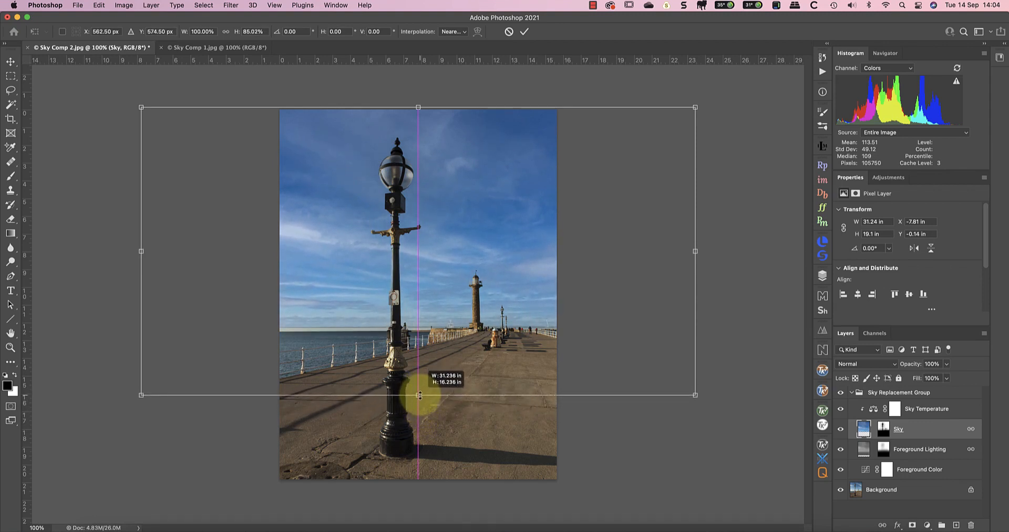
click(524, 31)
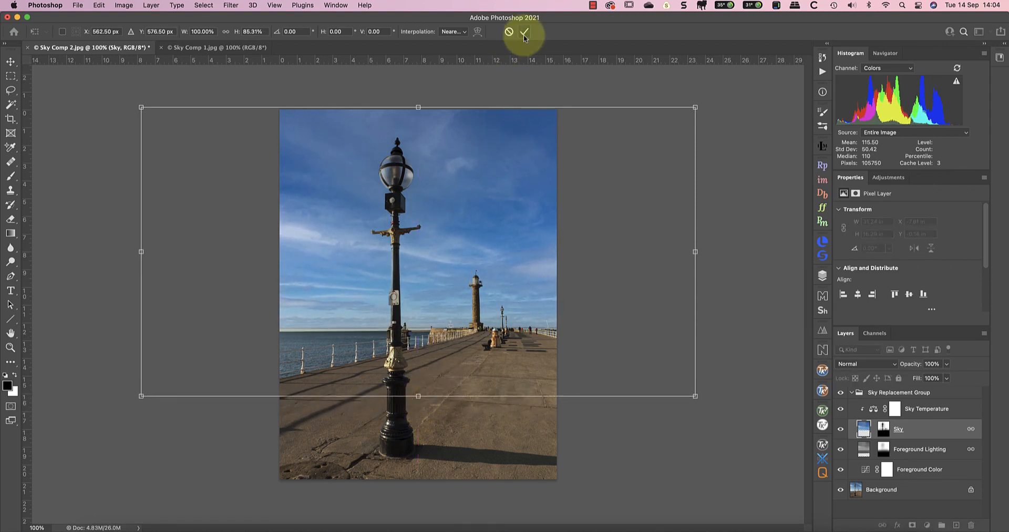
click(523, 31)
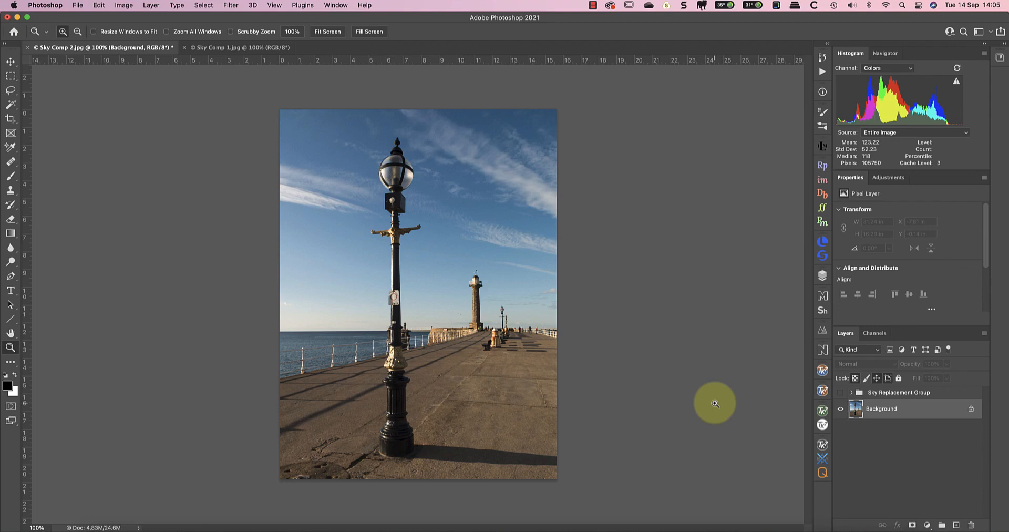
mouse_move(234, 72)
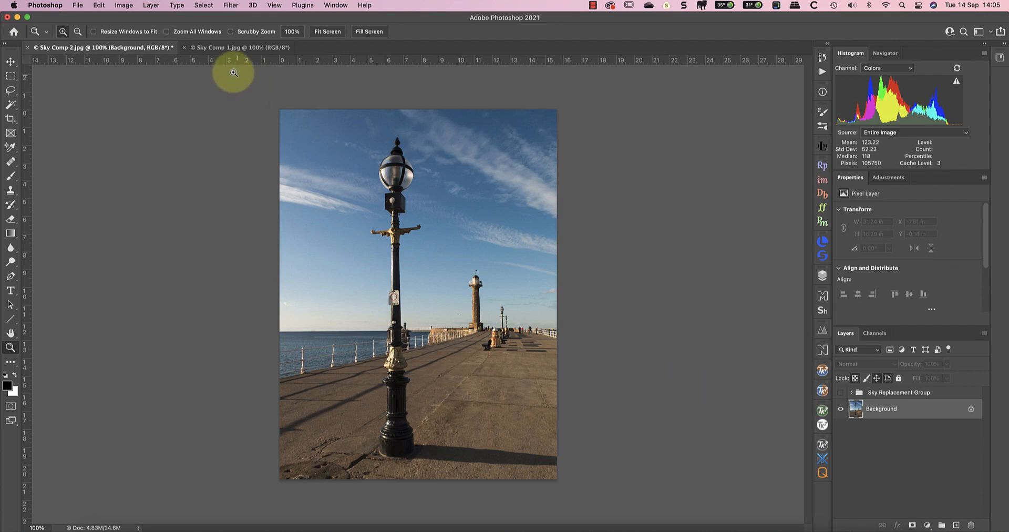
Switch to the Sky Comp 1 cloudy-sky photo and pick the Move tool to drag it over
click(242, 48)
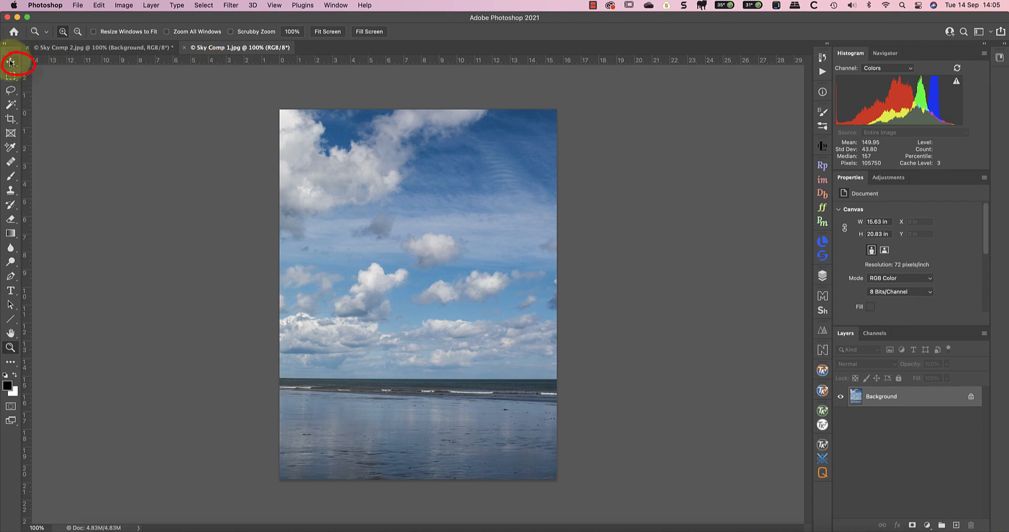
click(11, 62)
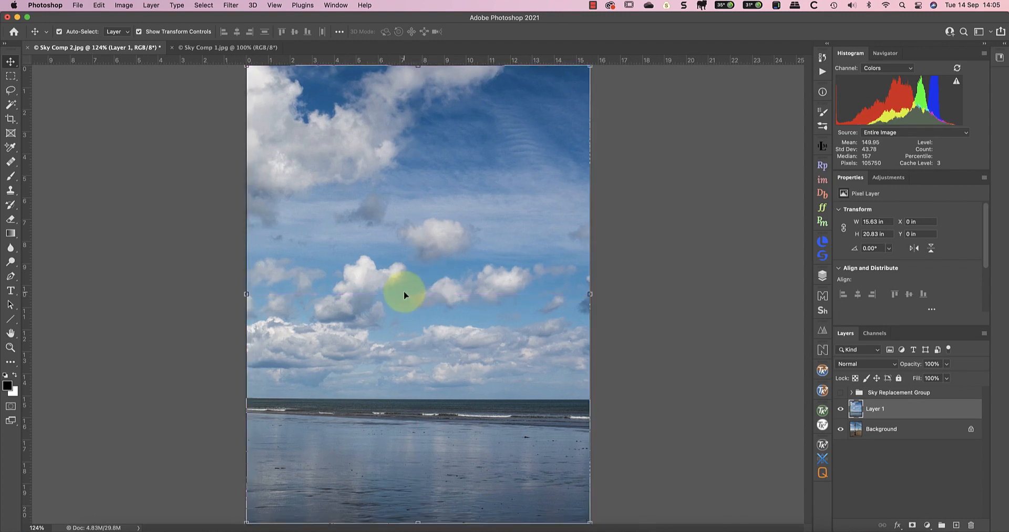
mouse_move(708, 291)
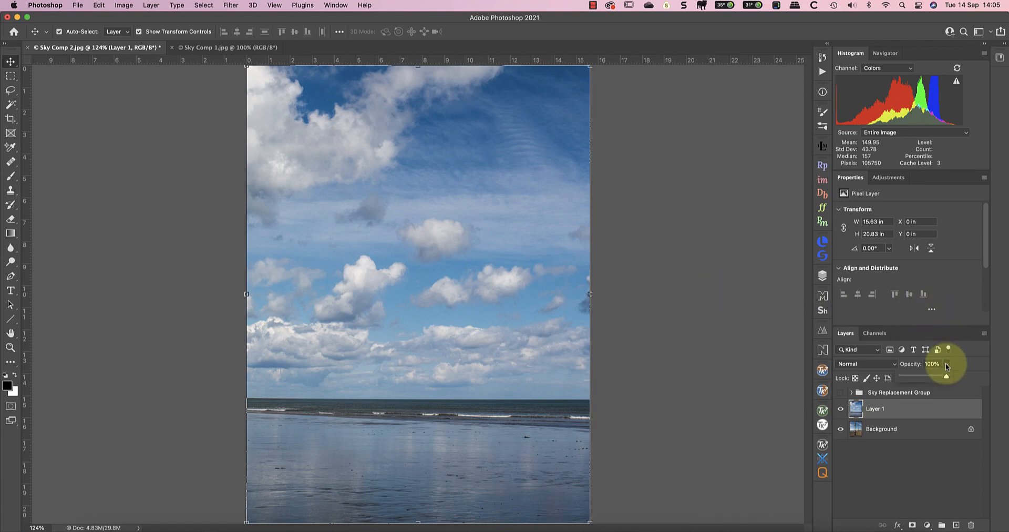
Lower Layer 1's opacity, squash it to end below the horizon, restore 100% opacity and hide it
drag(946, 377, 919, 376)
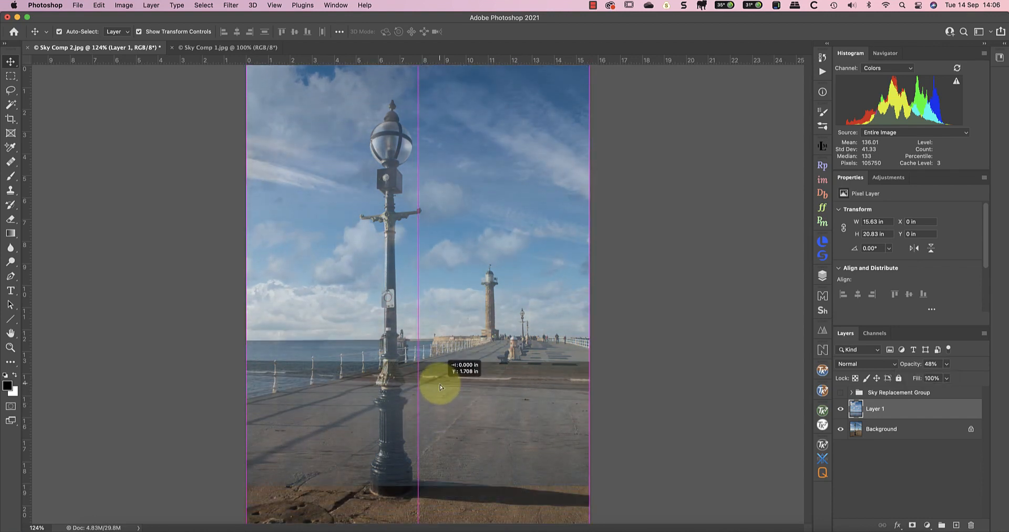
drag(440, 387, 440, 368)
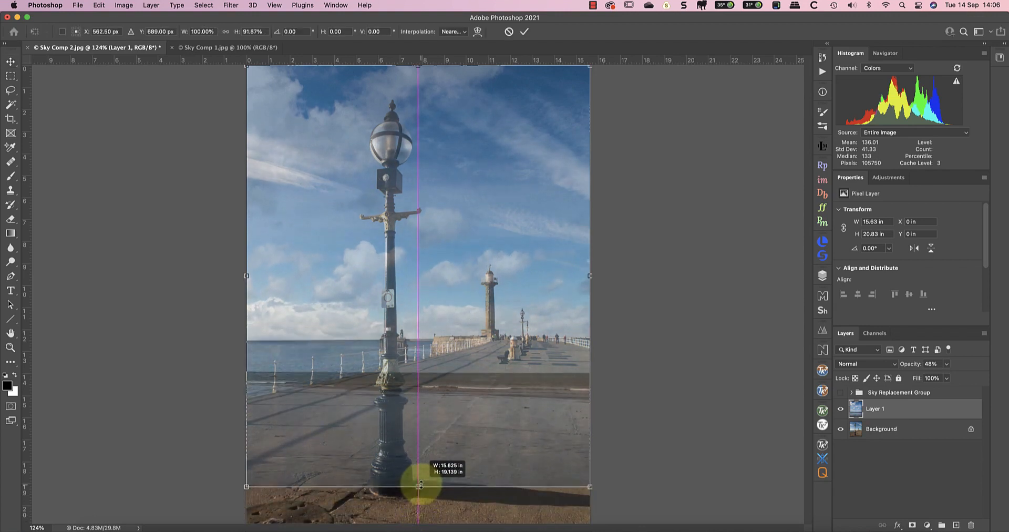
drag(419, 487, 422, 444)
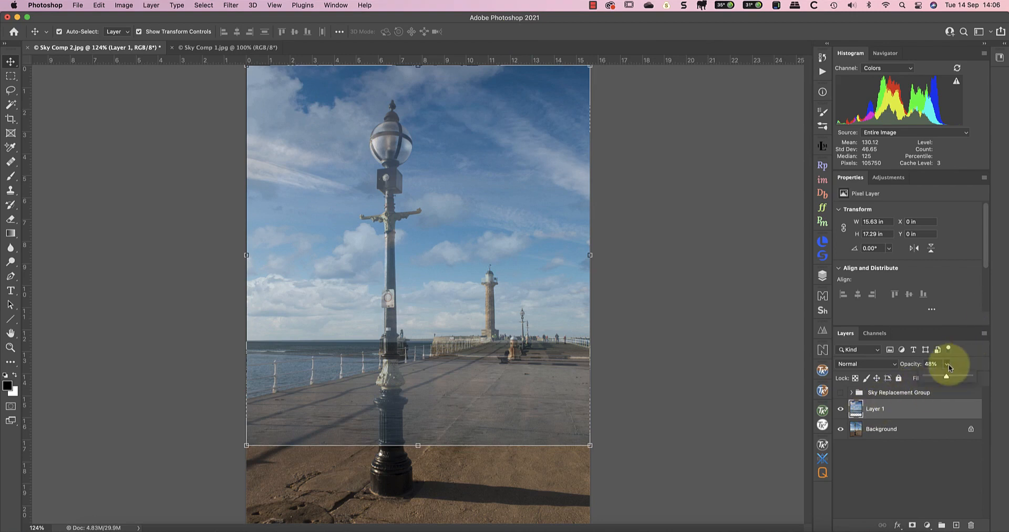
drag(946, 376, 970, 377)
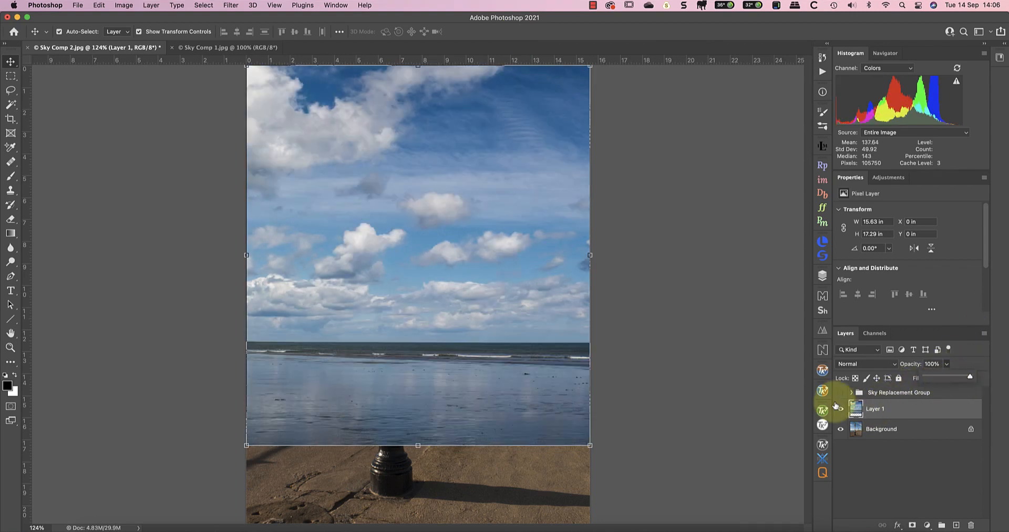
click(841, 408)
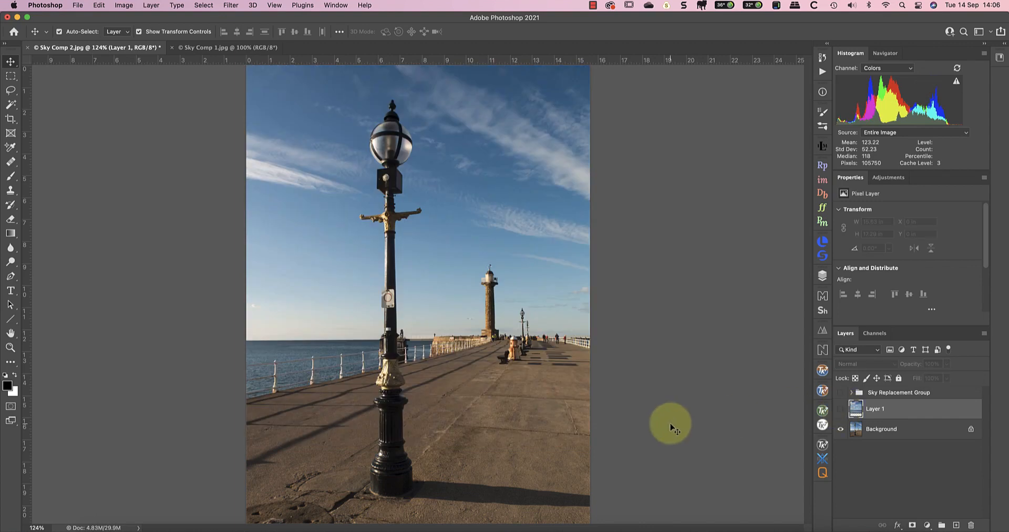
Select the Background layer's sky via Select > Sky, then show Layer 1 again
click(881, 429)
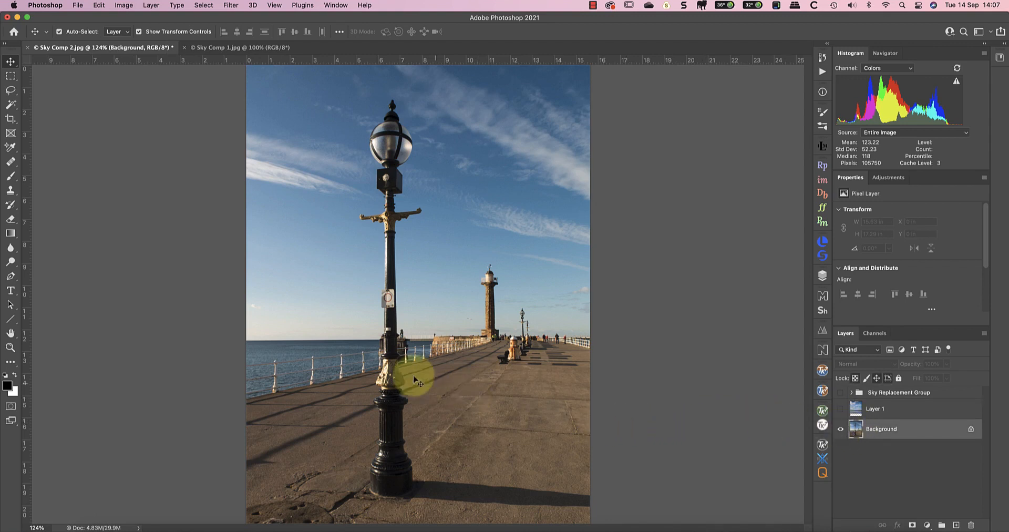
mouse_move(213, 277)
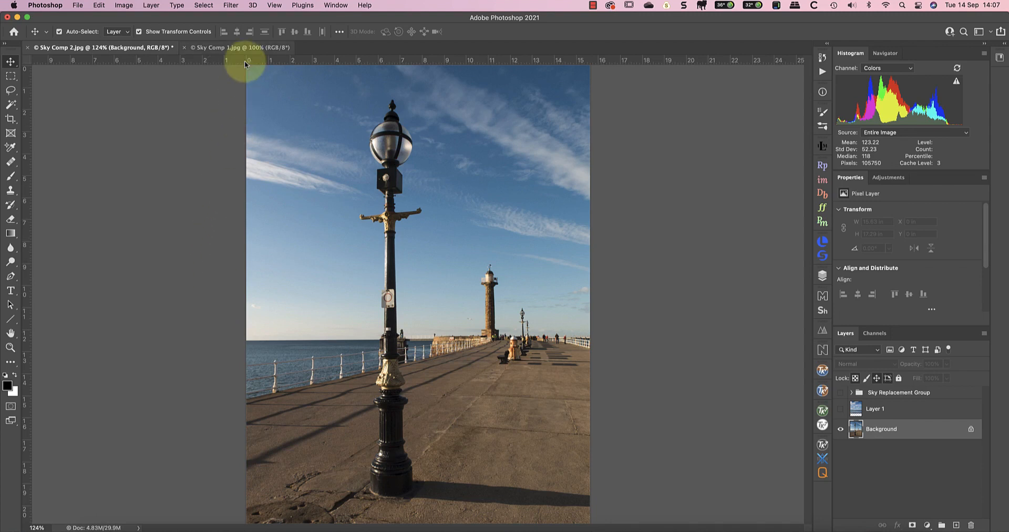
click(203, 5)
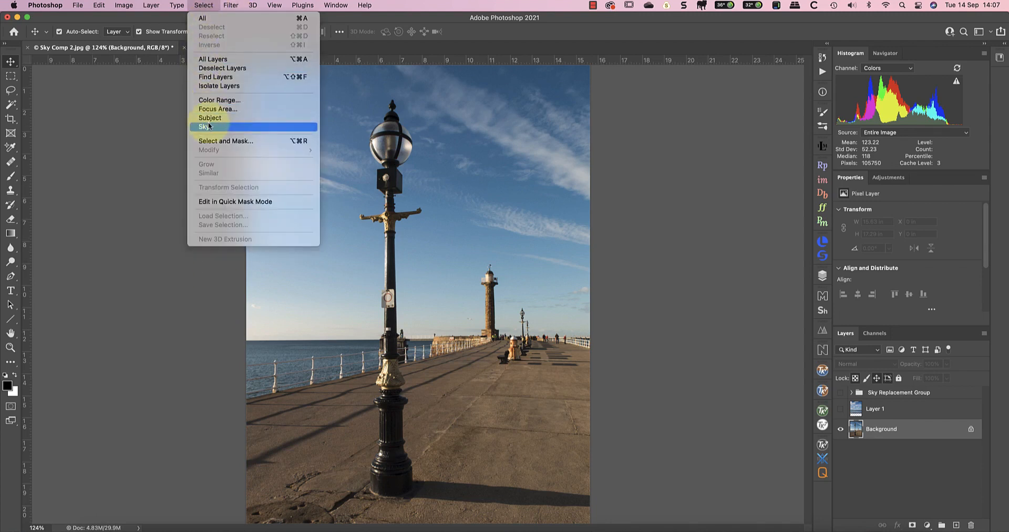
click(203, 126)
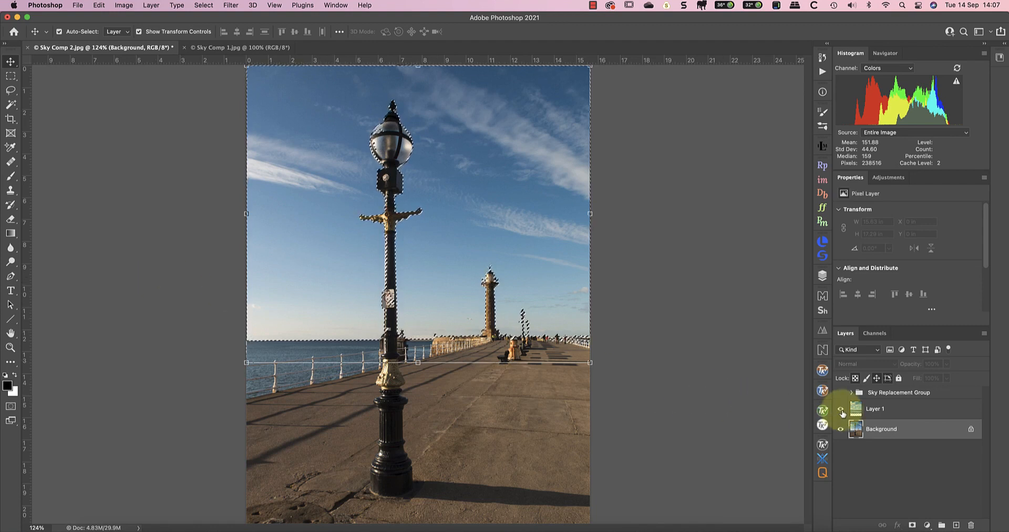
click(841, 409)
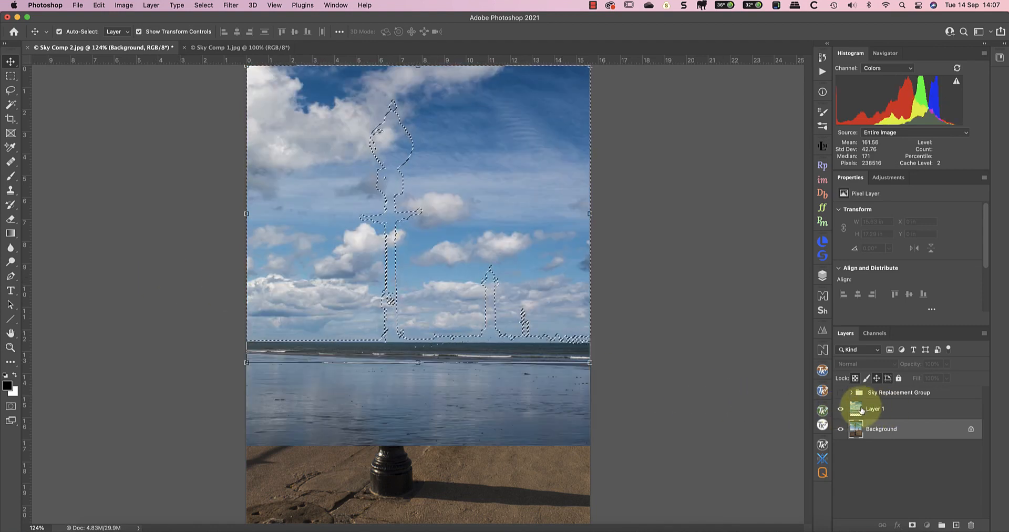
Add a layer mask to the cloudy-sky layer from the active sky selection
click(875, 407)
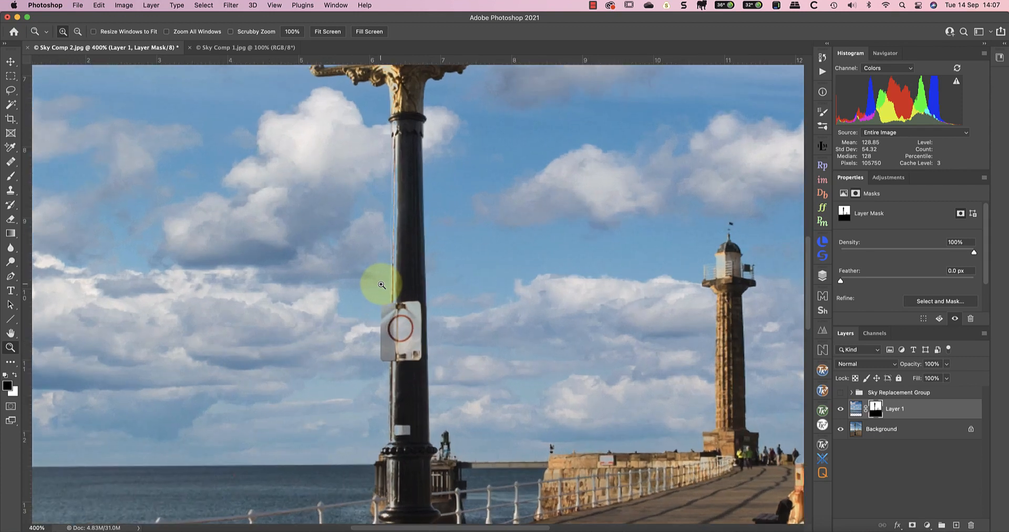
mouse_move(128, 278)
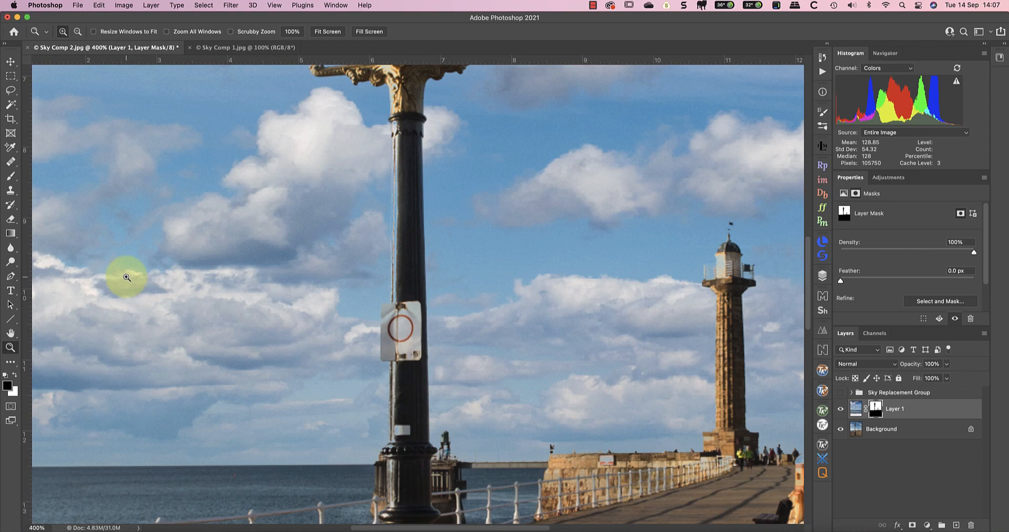
Choose the Brush tool in Normal mode and raise its tip hardness for mask touch-ups
click(10, 179)
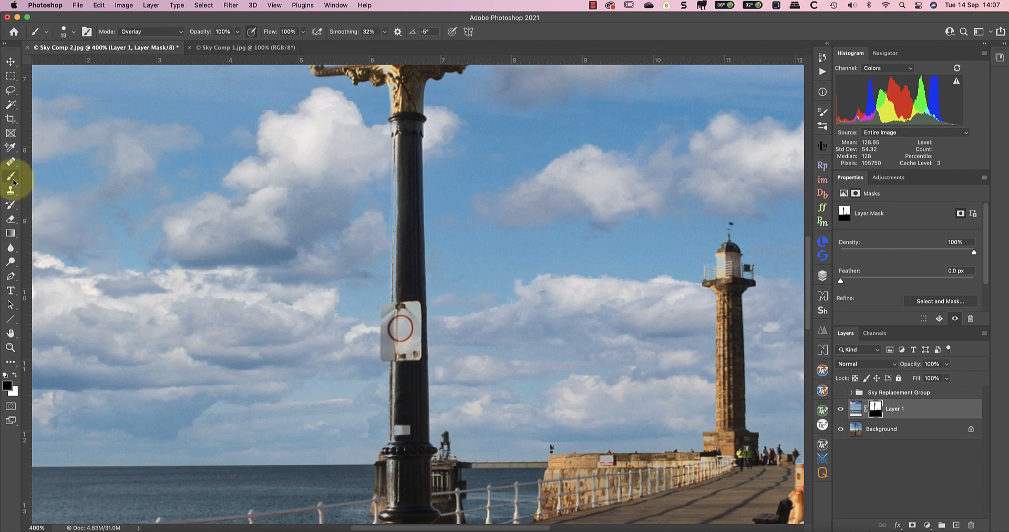
mouse_move(202, 104)
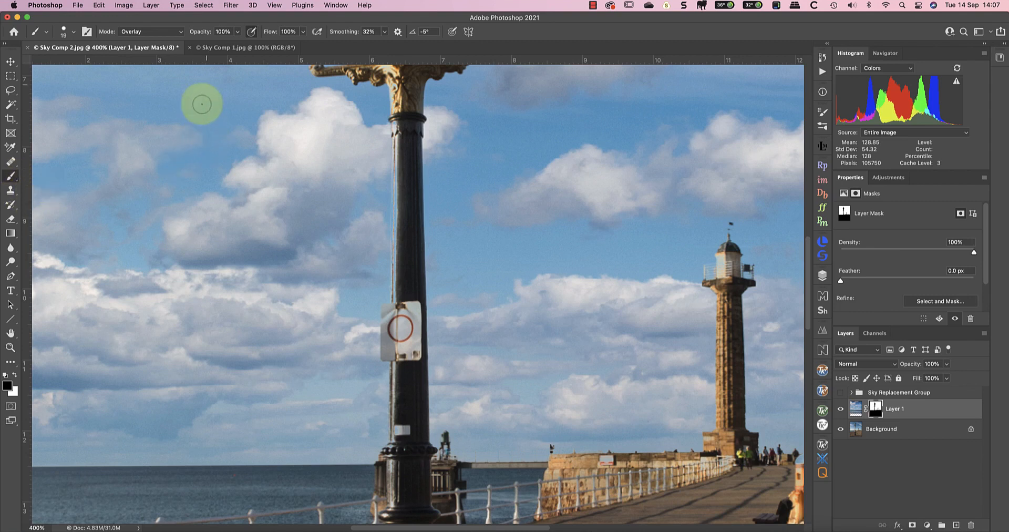
click(151, 30)
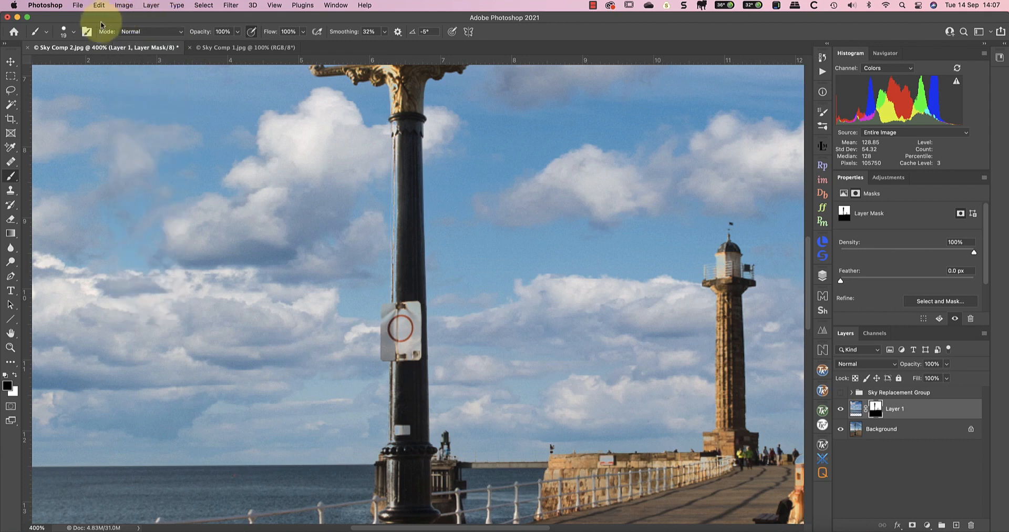
click(74, 31)
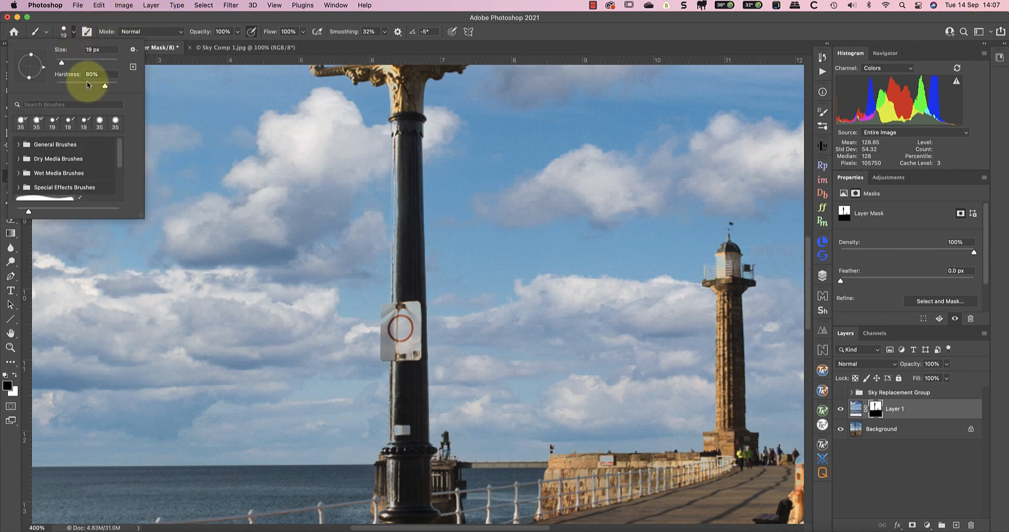
drag(87, 85, 106, 85)
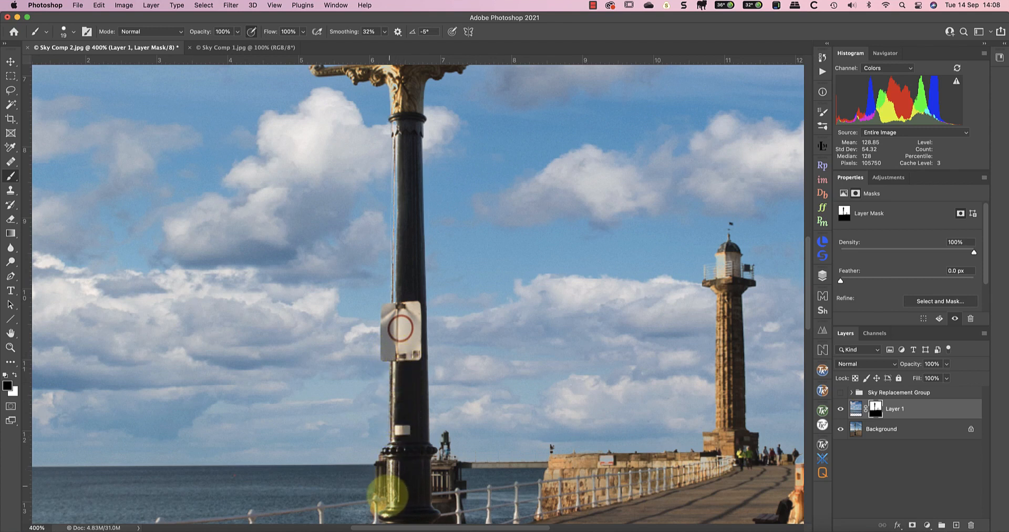
Paint the mask clean along the lamp post, its sign, the distant people and the far right railing
drag(392, 493, 396, 115)
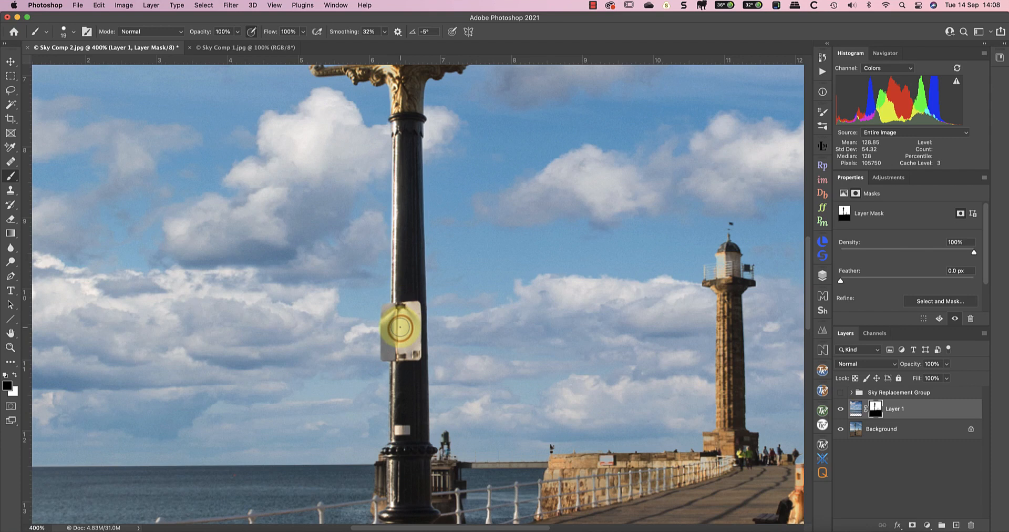
drag(404, 330, 415, 133)
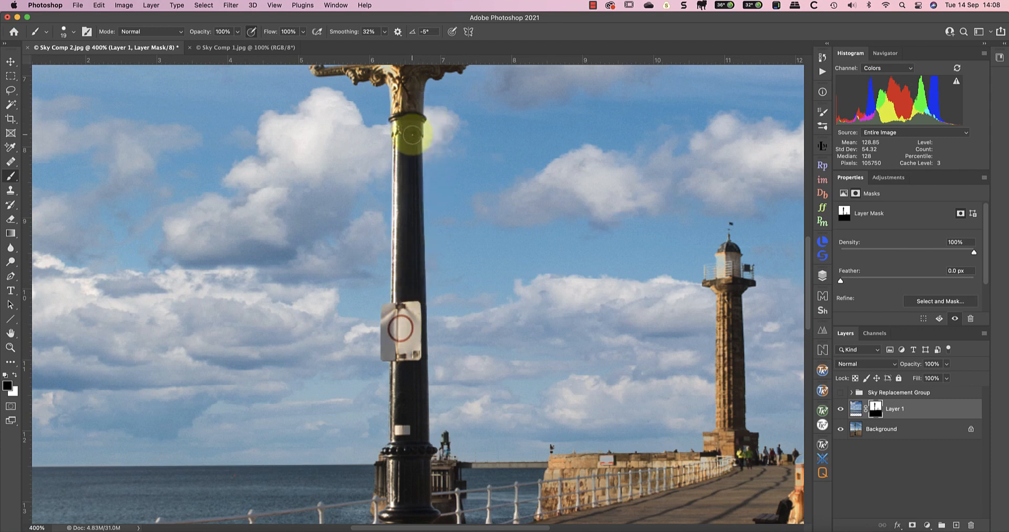
scroll(down, 3)
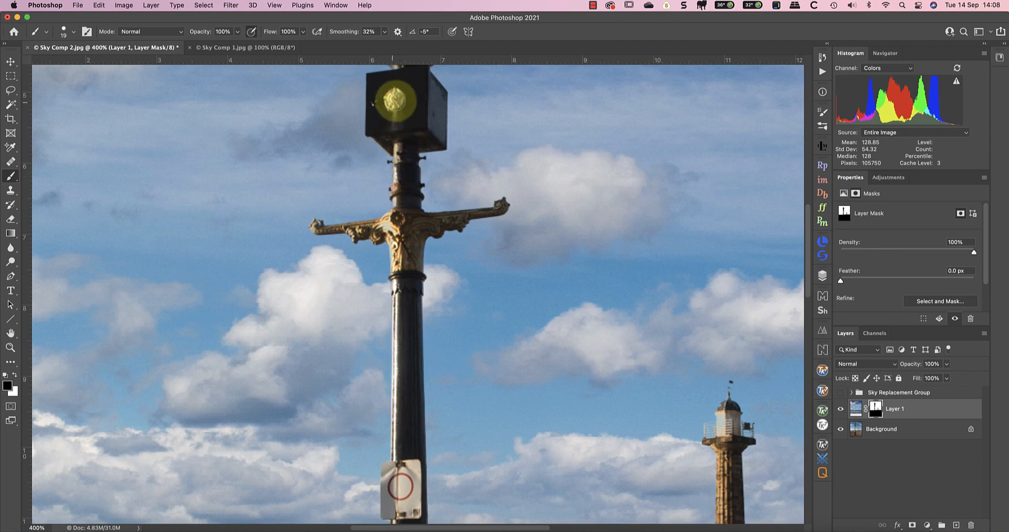
scroll(down, 3)
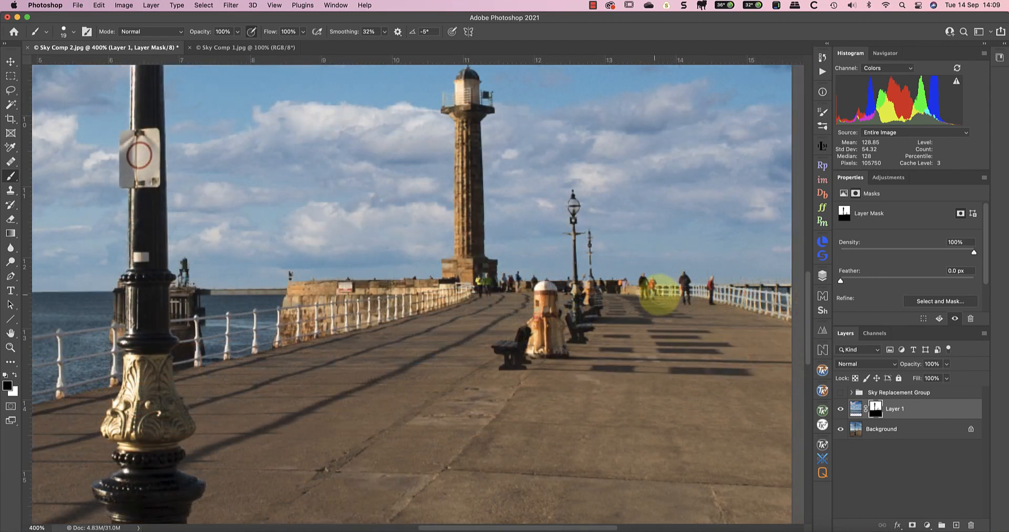
drag(656, 290, 779, 299)
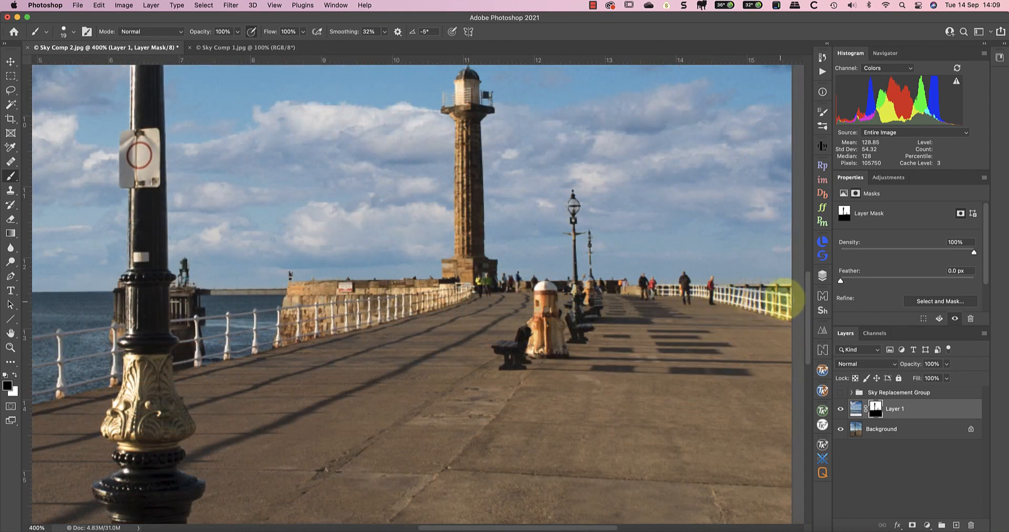
drag(779, 297, 656, 306)
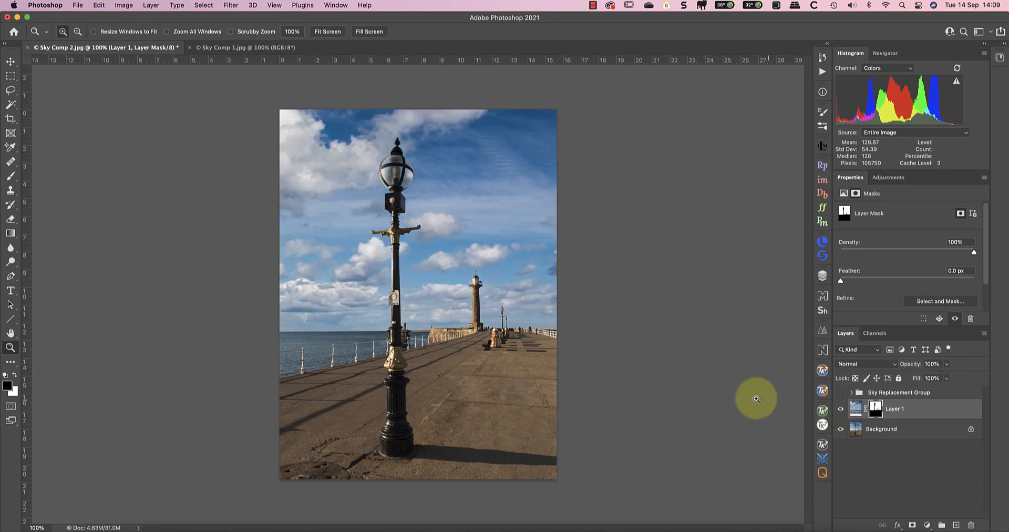
mouse_move(632, 385)
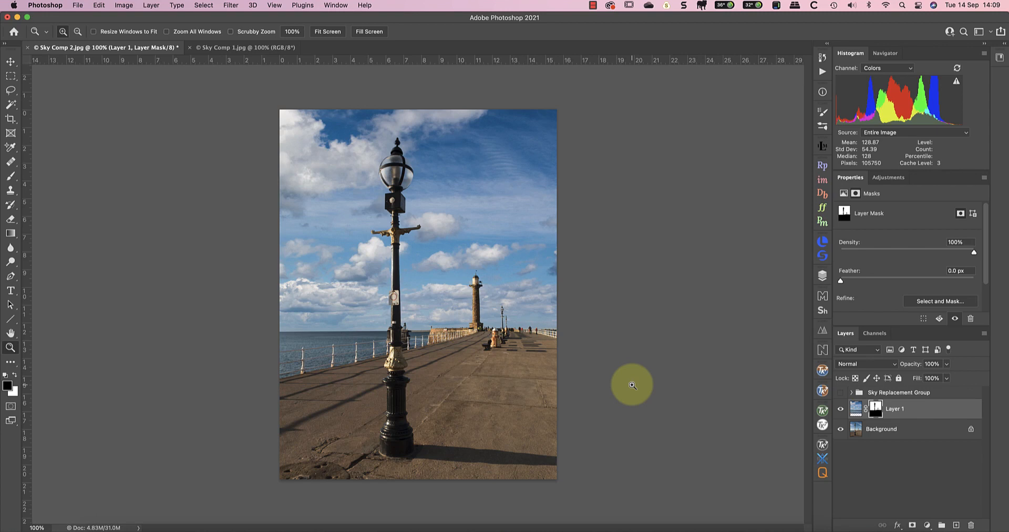